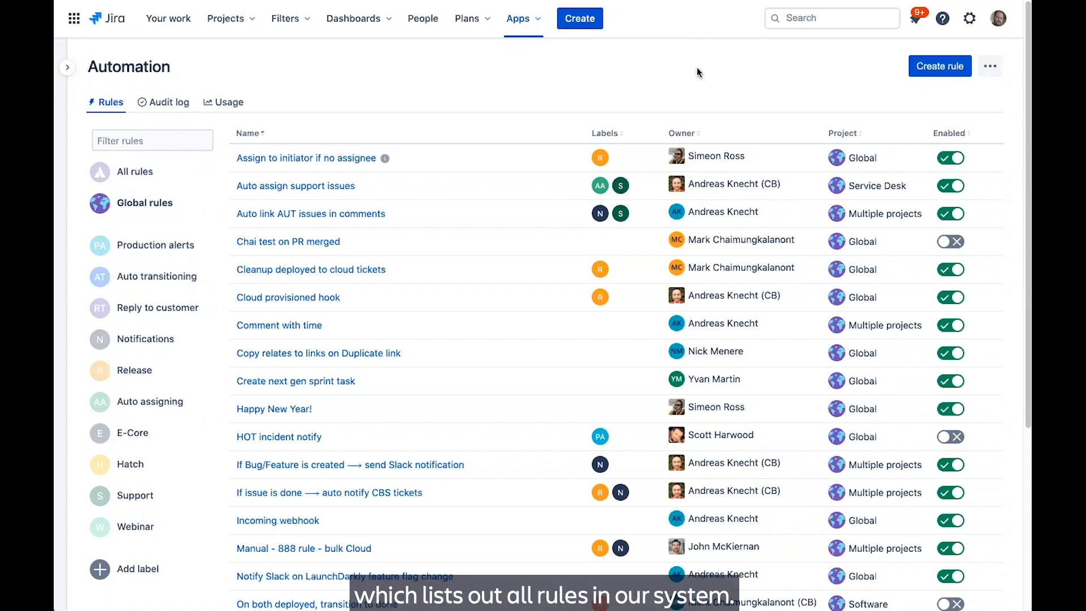
pyautogui.moveTo(640, 104)
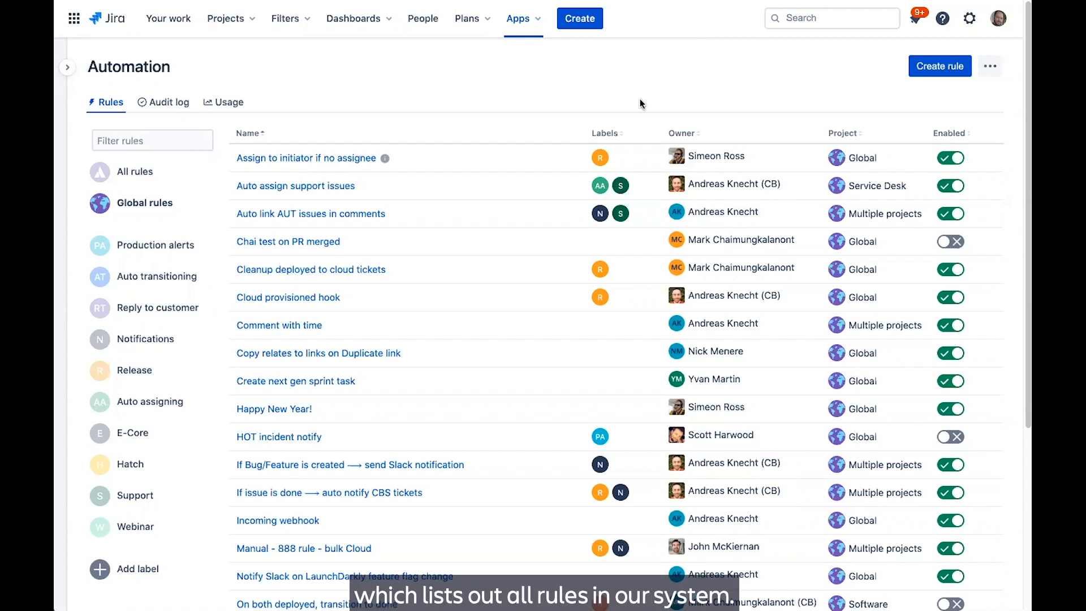
pyautogui.moveTo(528, 171)
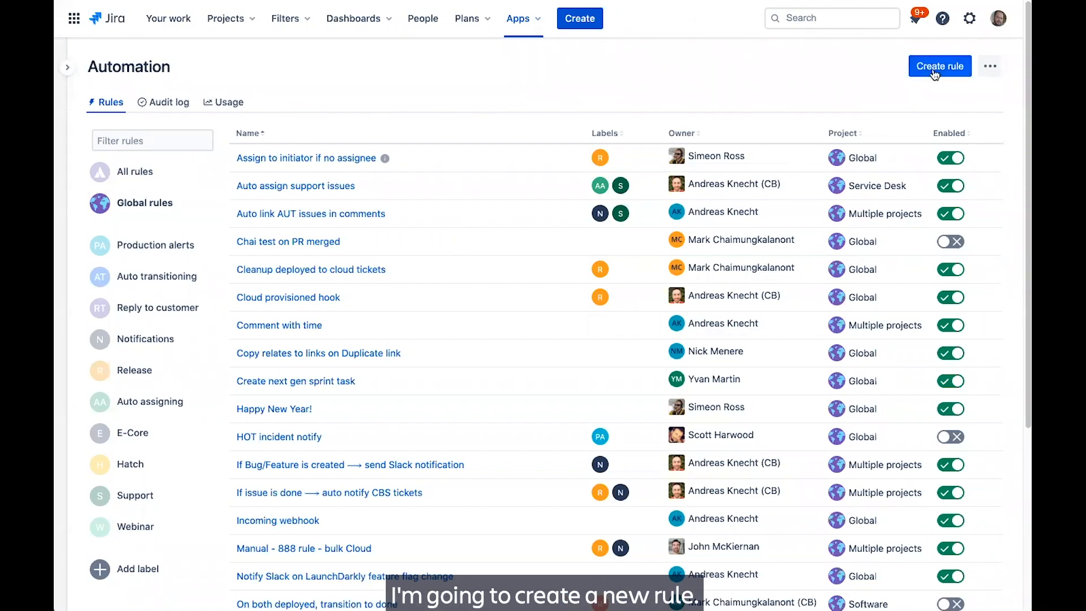
# Create a new rule and pick the 'Issue created' trigger from the trigger list
pyautogui.click(939, 66)
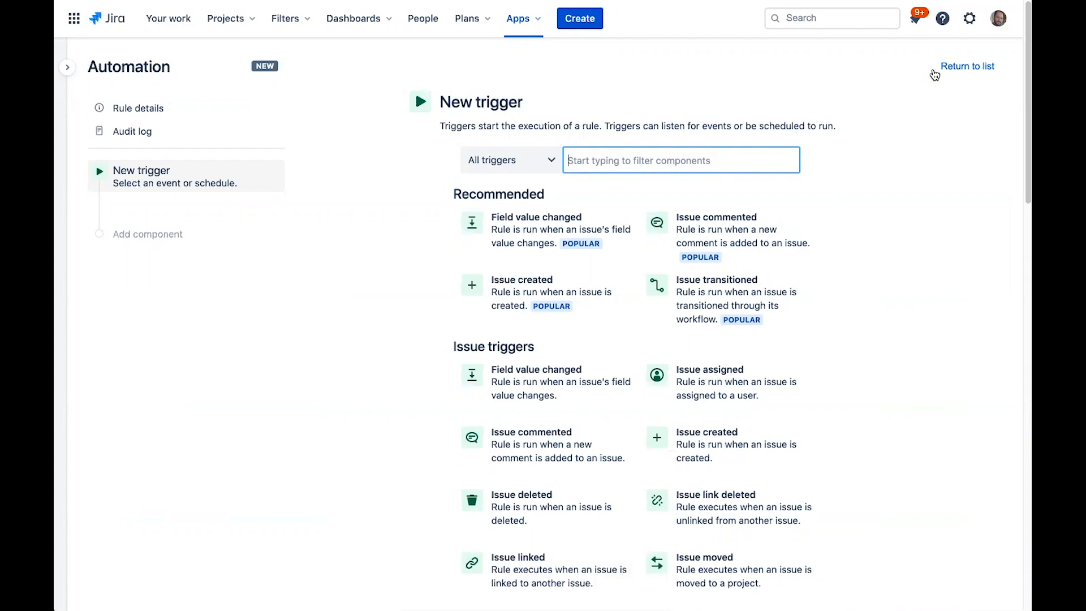
pyautogui.scroll(-3)
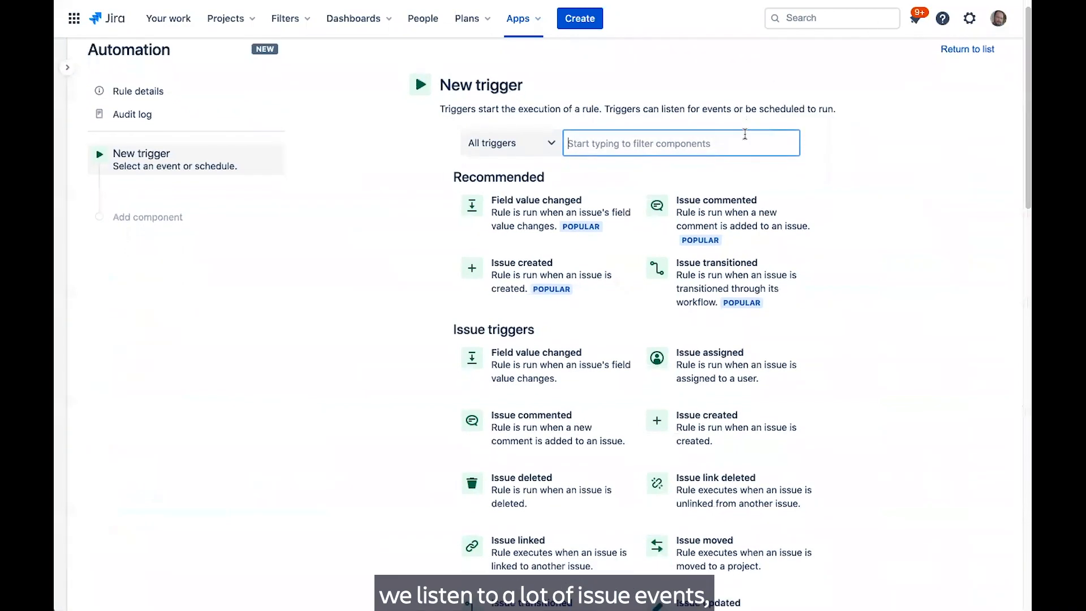
pyautogui.scroll(-3)
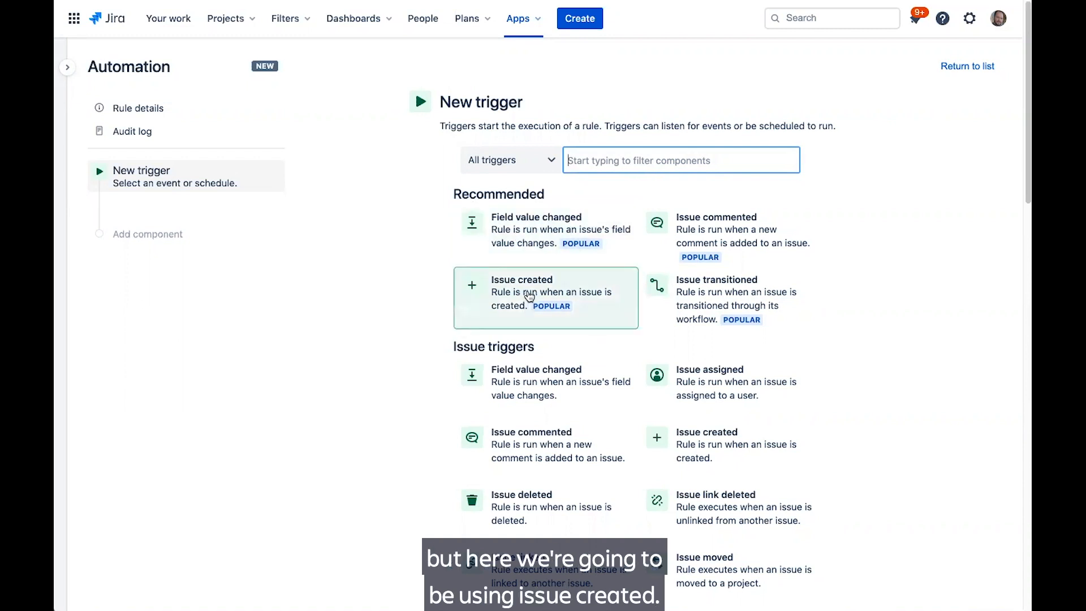
pyautogui.click(545, 292)
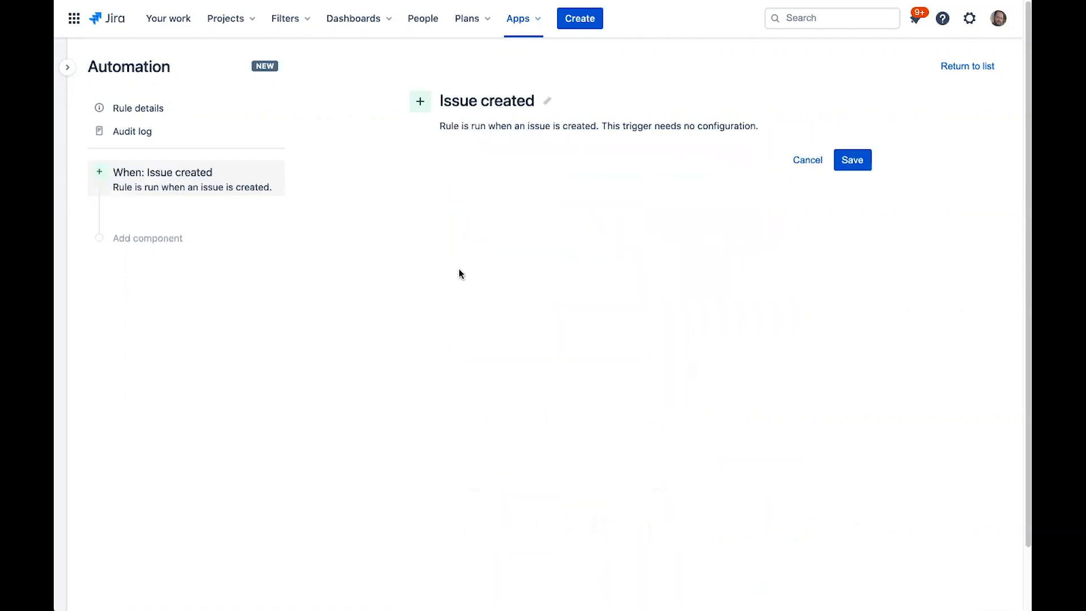
# Save the trigger and add a 'Create sub-tasks' action after it
pyautogui.click(147, 237)
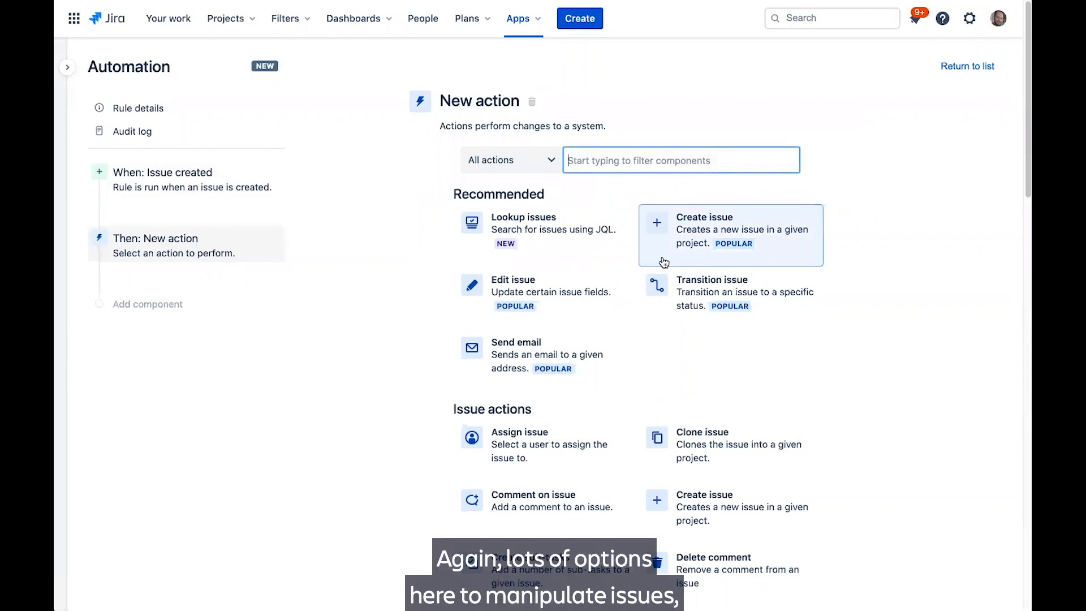
pyautogui.scroll(-3)
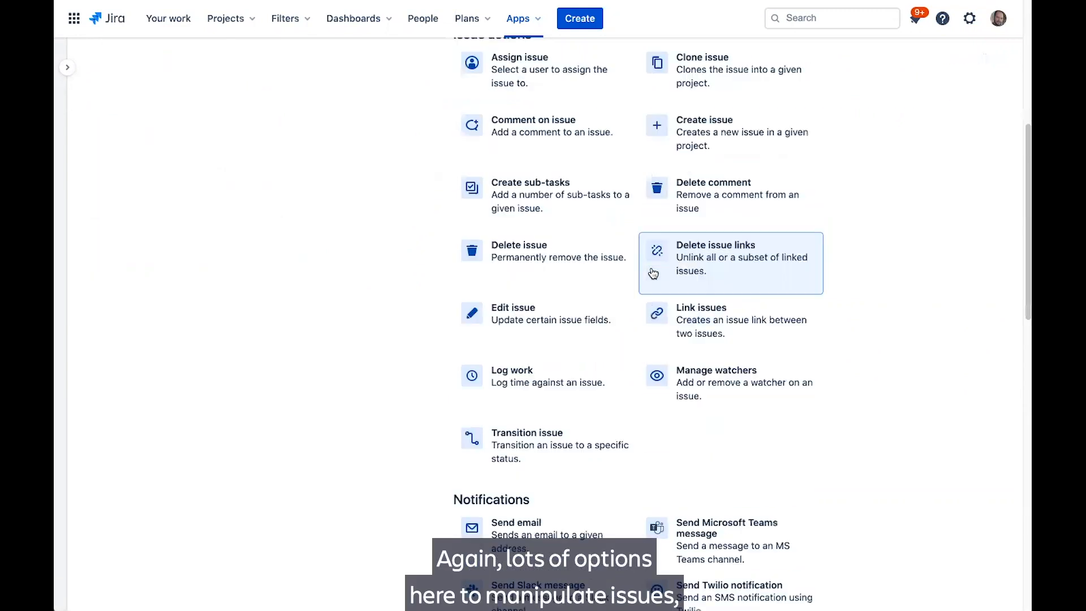
pyautogui.scroll(-3)
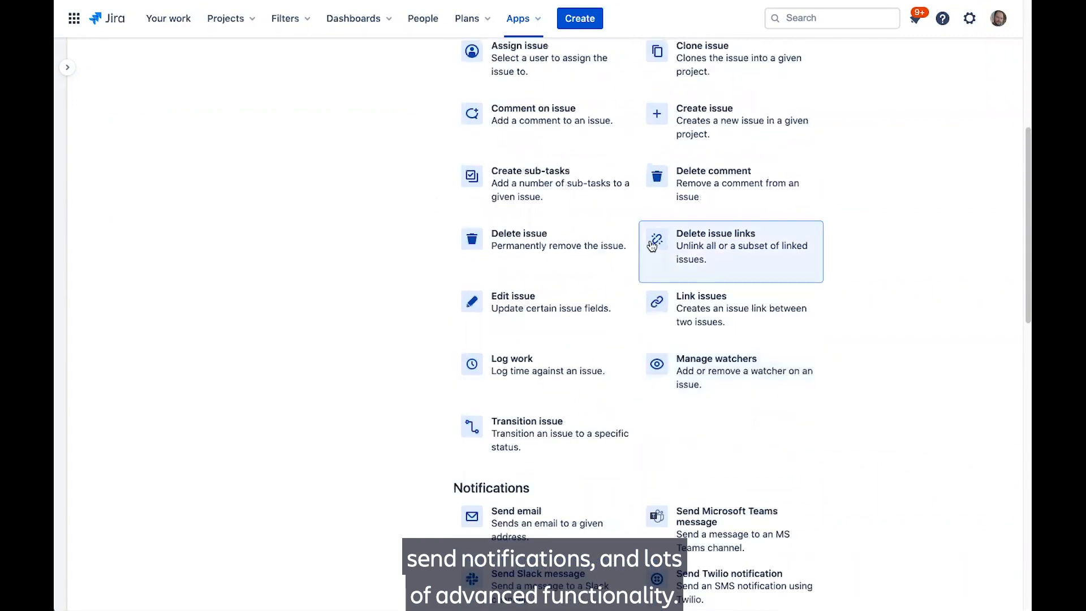
pyautogui.click(529, 171)
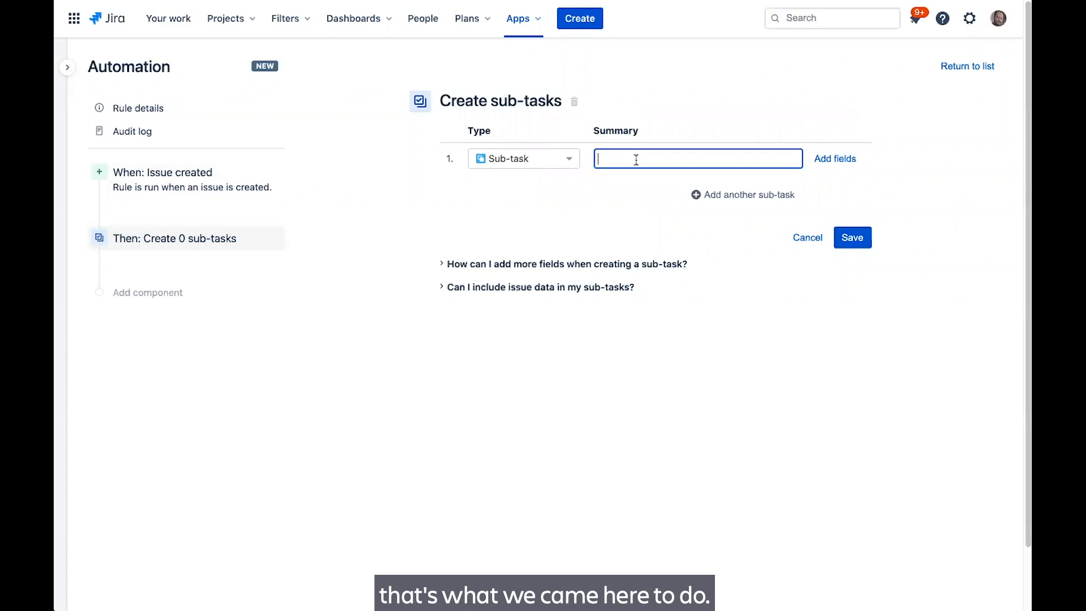
# Enter the sub-task summaries Investigate, Fix and QA and save the action
pyautogui.write('Investigate')
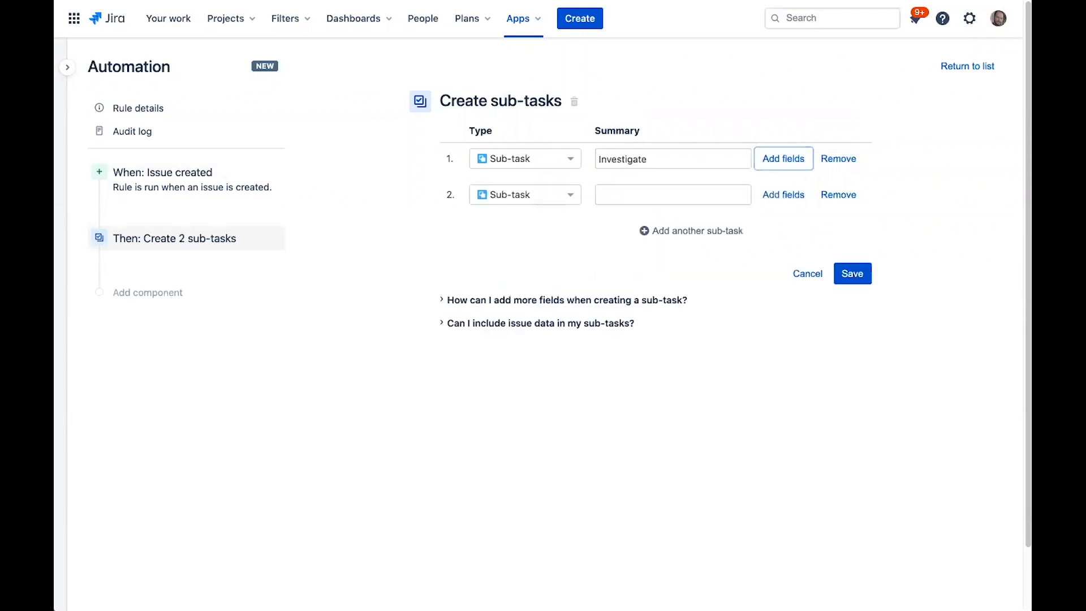
pyautogui.click(671, 193)
pyautogui.write('Fix')
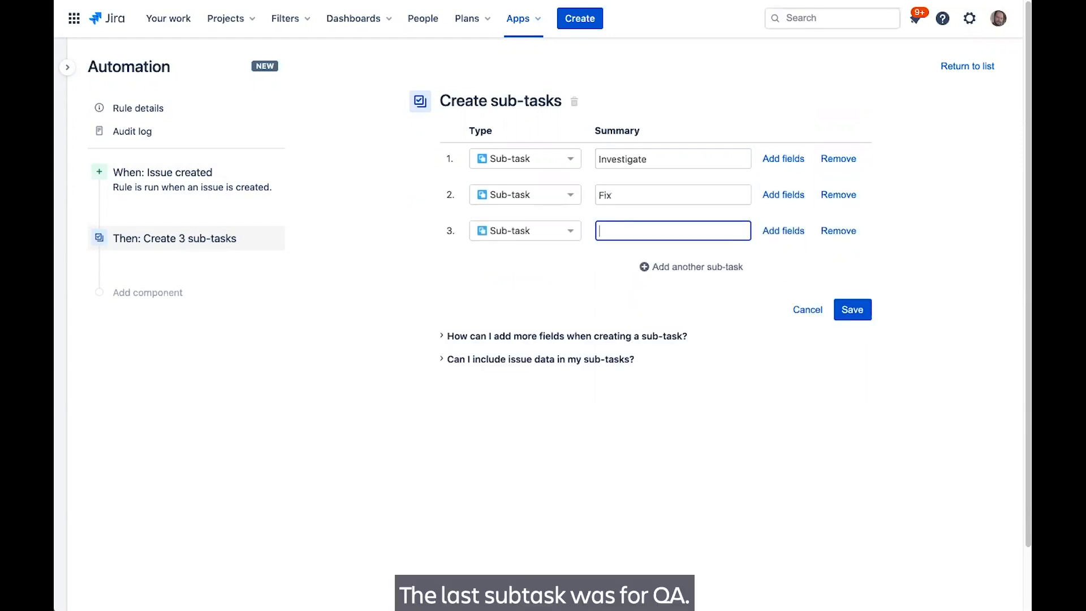
pyautogui.write('QA')
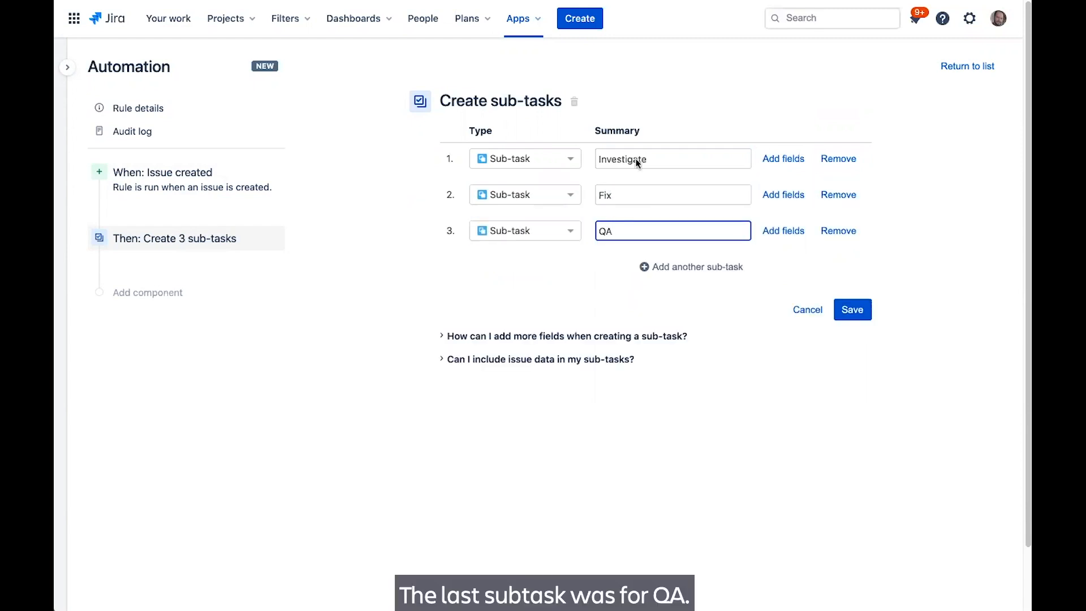
pyautogui.click(852, 310)
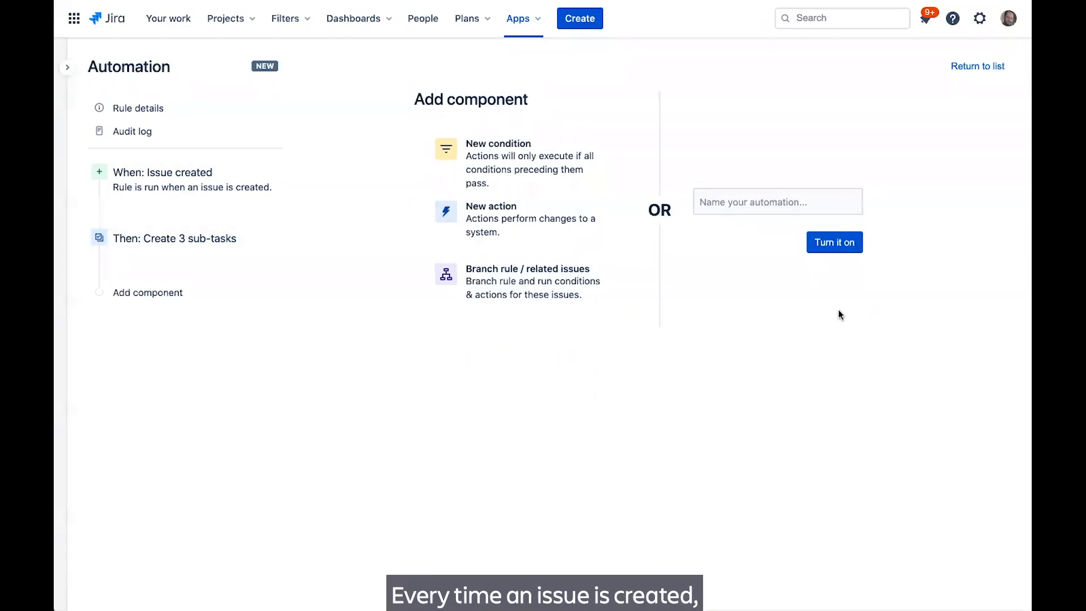
pyautogui.moveTo(767, 319)
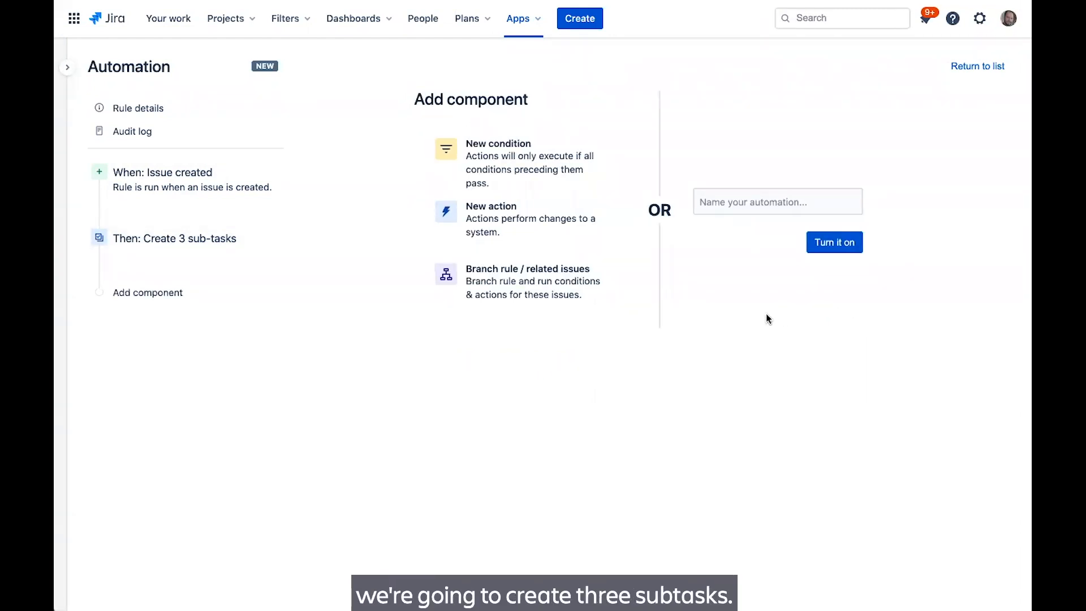
pyautogui.moveTo(677, 297)
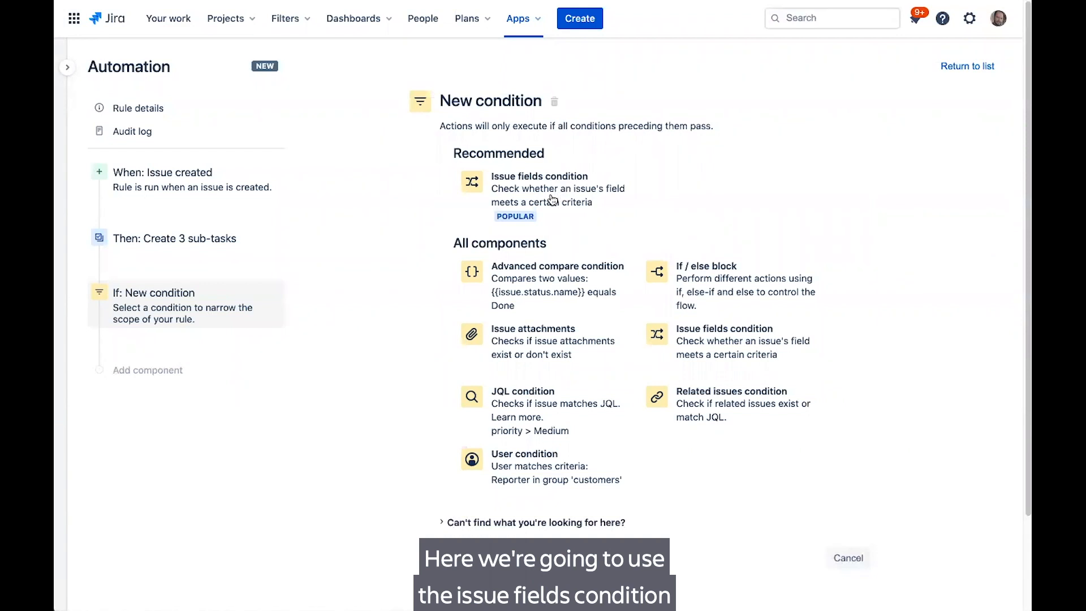
# Add an Issue fields condition 'Issue Type equals Bug' and save it
pyautogui.click(540, 189)
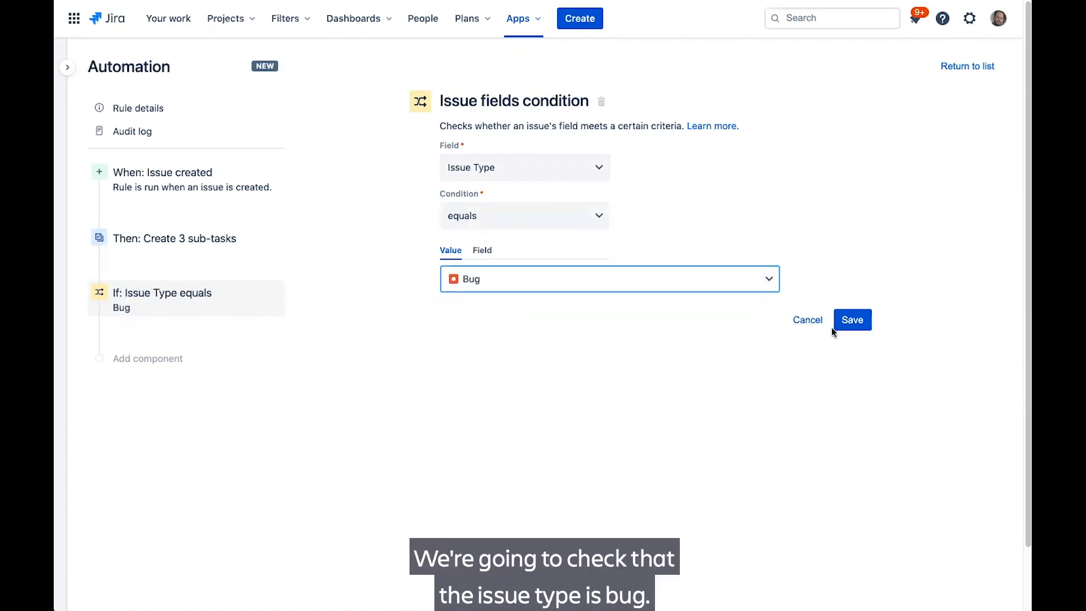
pyautogui.click(850, 319)
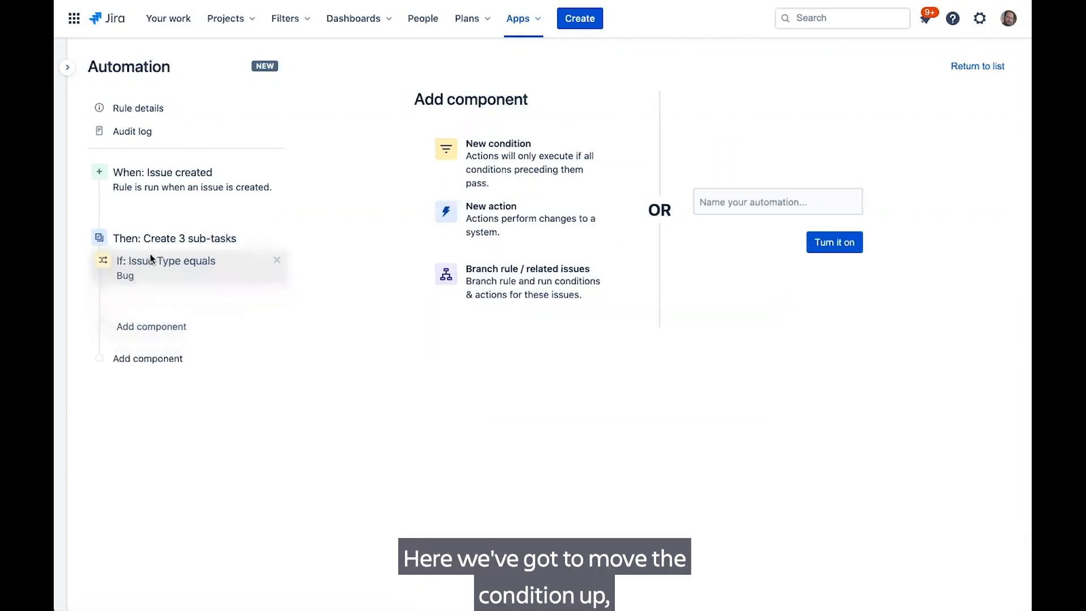
# Move the 'Issue Type equals Bug' condition above the 'Create 3 sub-tasks' action
pyautogui.moveTo(167, 267); pyautogui.dragTo(166, 218)
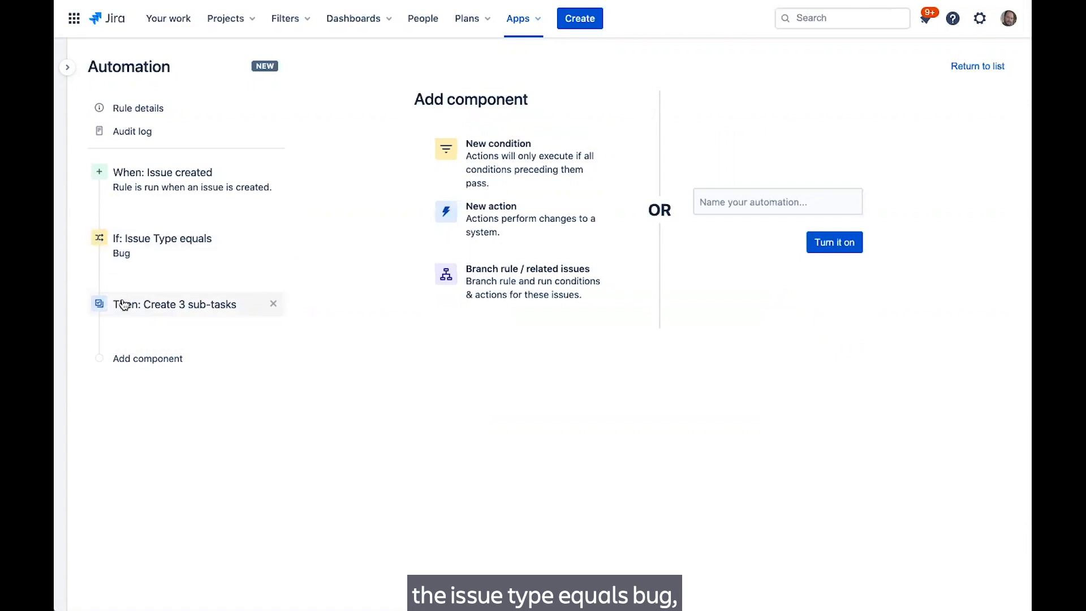
pyautogui.moveTo(124, 304)
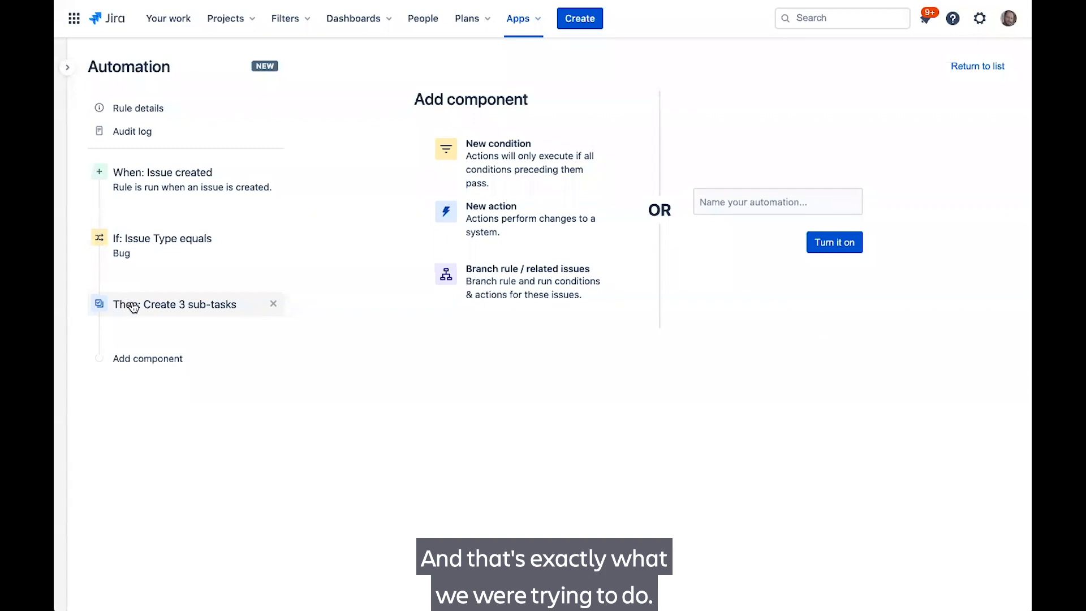
# Give the Investigate sub-task its own fields: same project as trigger, assigned to user Nick
pyautogui.click(175, 304)
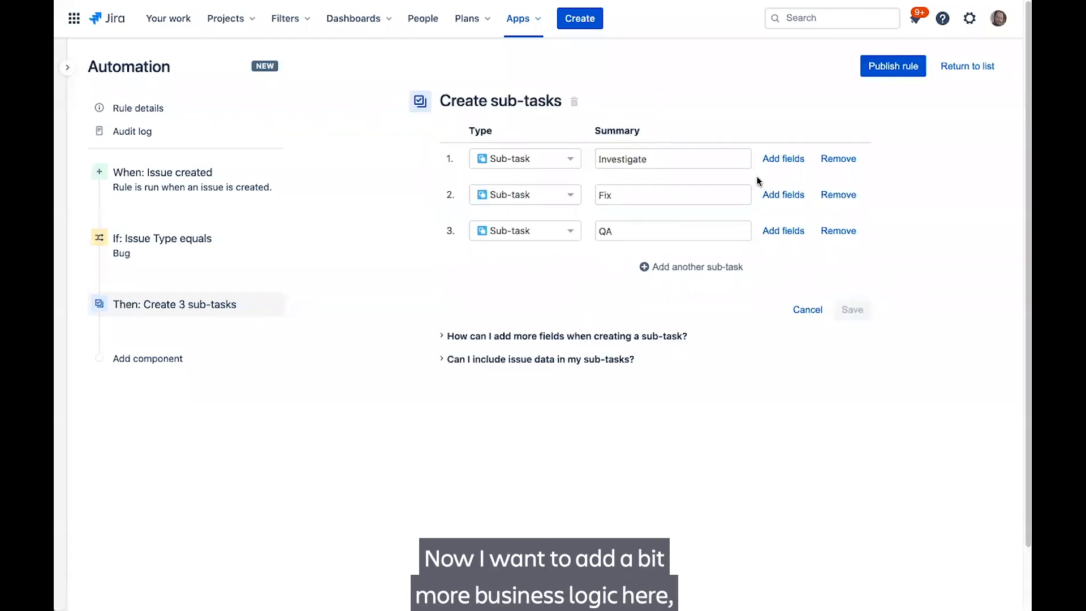
pyautogui.moveTo(783, 158)
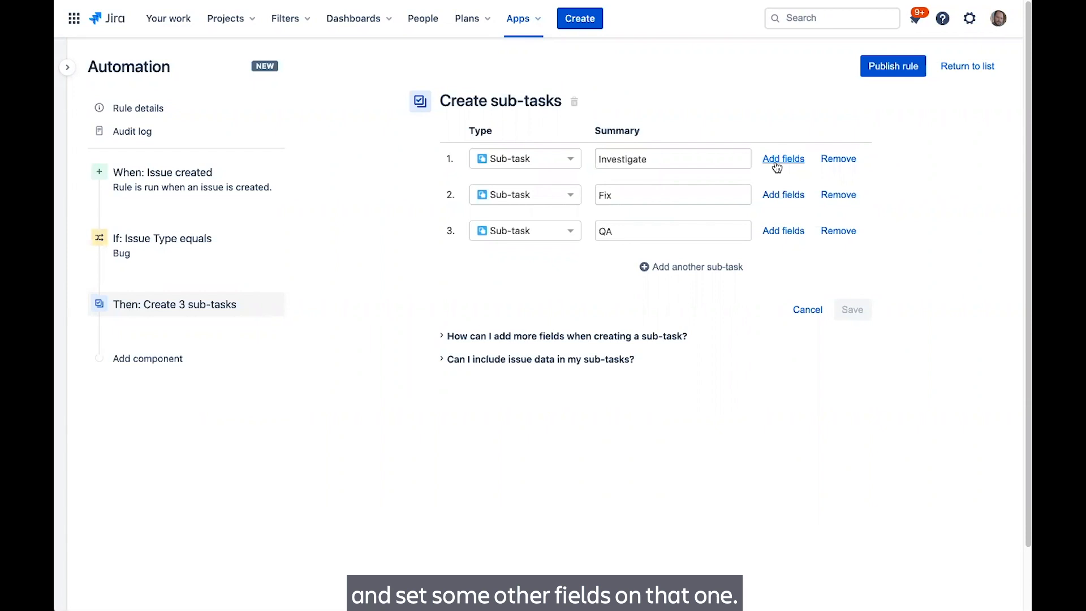
pyautogui.click(782, 158)
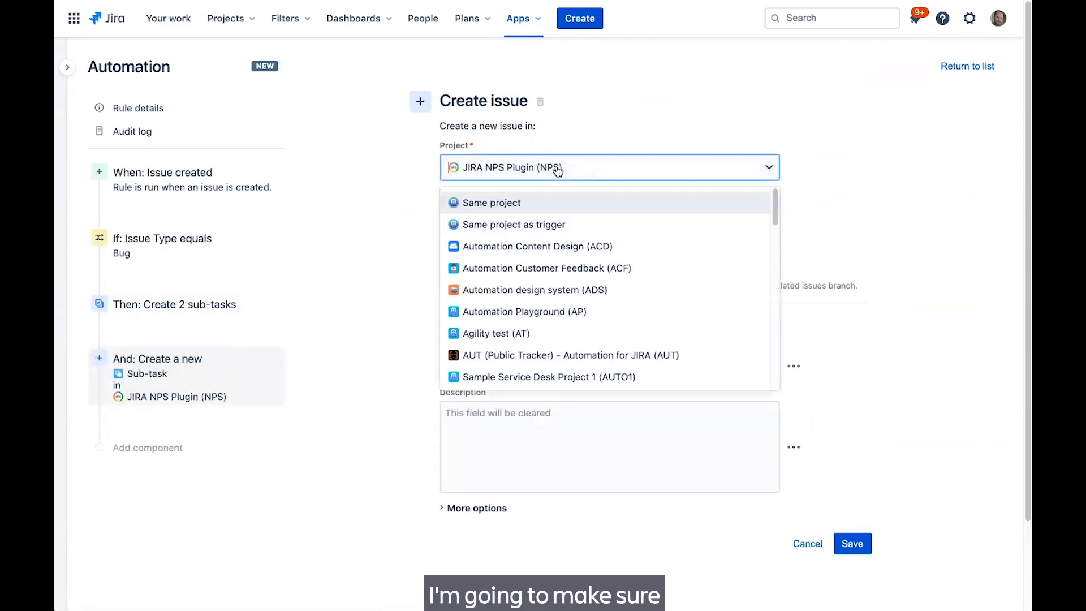
pyautogui.click(513, 224)
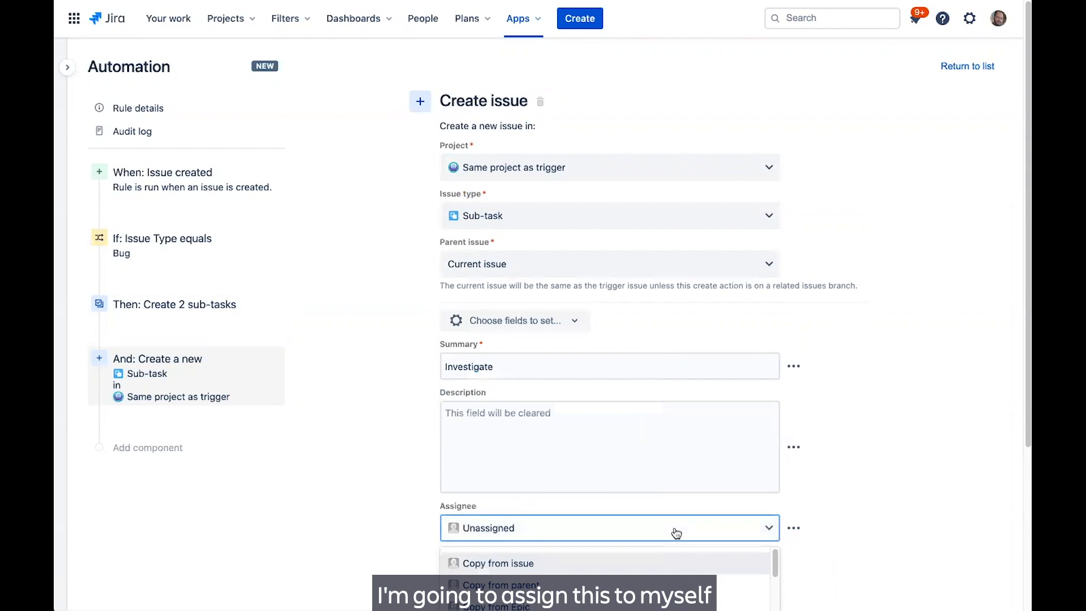
pyautogui.write('Nick Men')
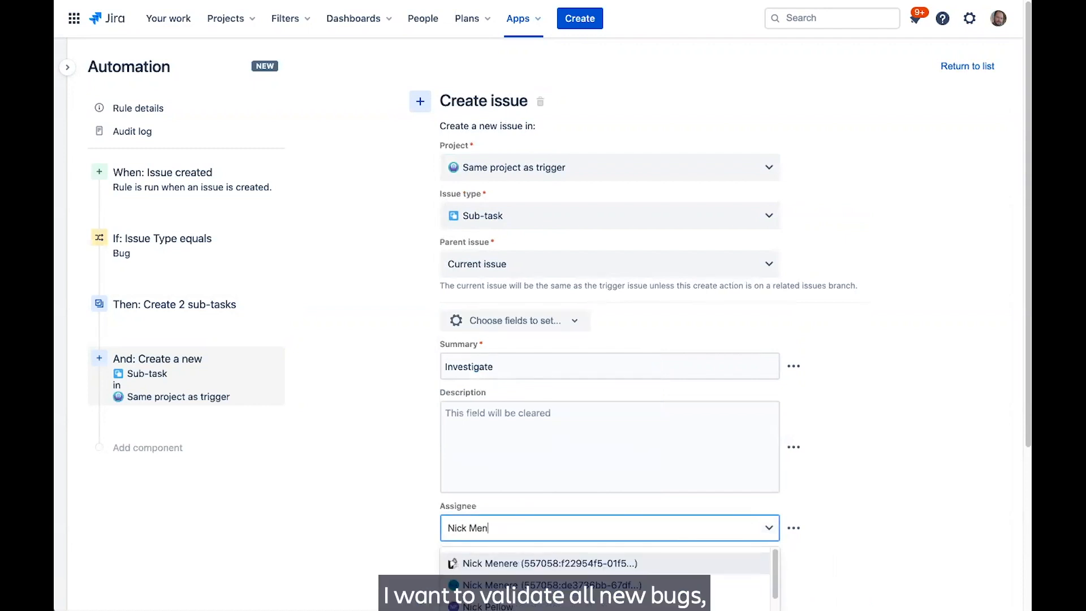
pyautogui.click(550, 564)
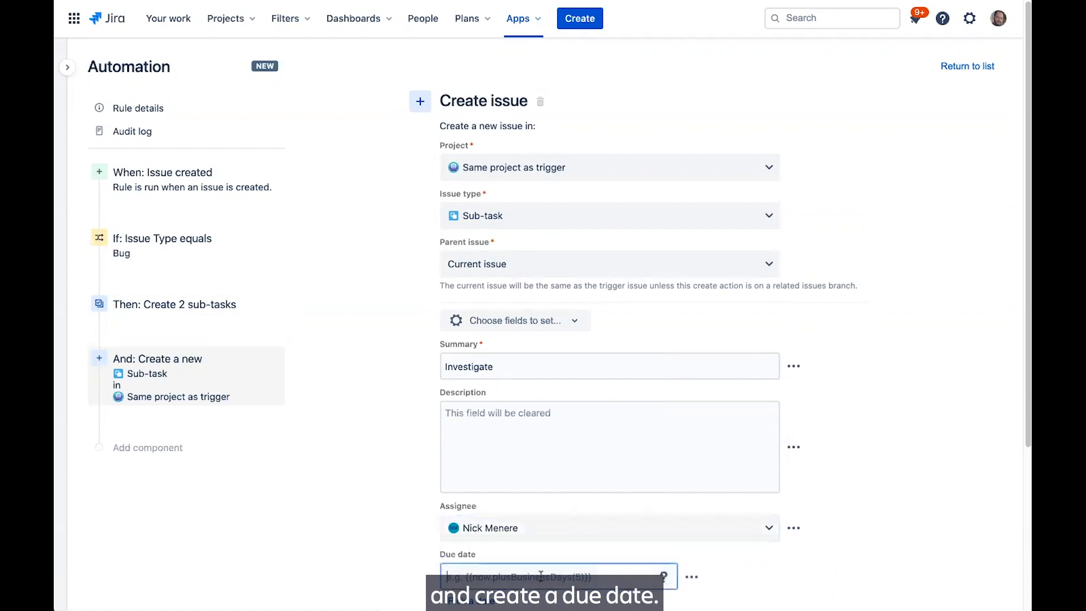
# Set its due date to {{now.plusDay(2)}} and save the sub-task action
pyautogui.write('{{now')
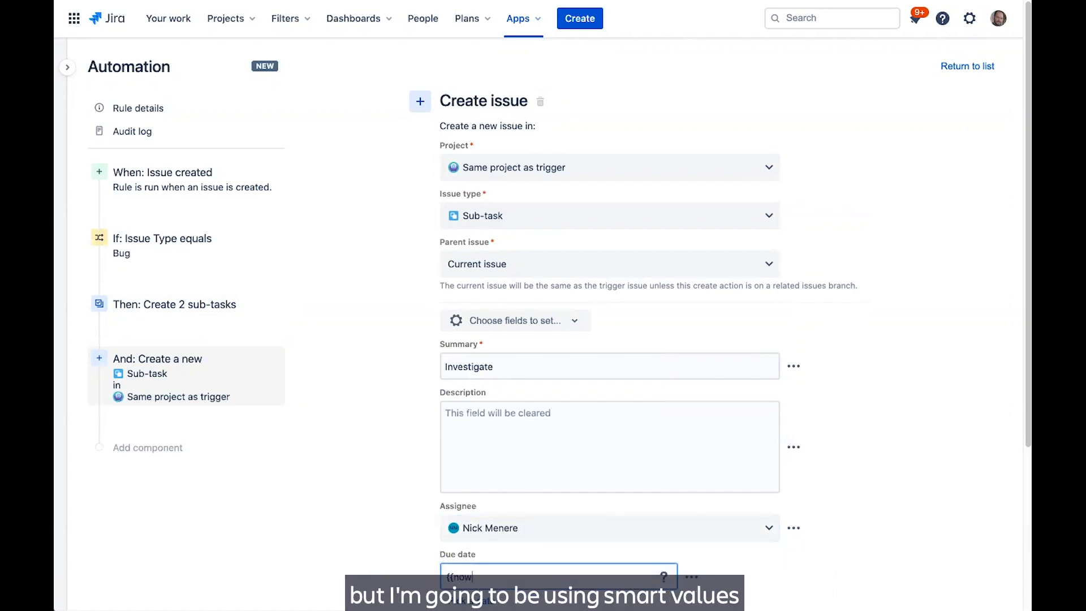
pyautogui.write('.plusDay(2')
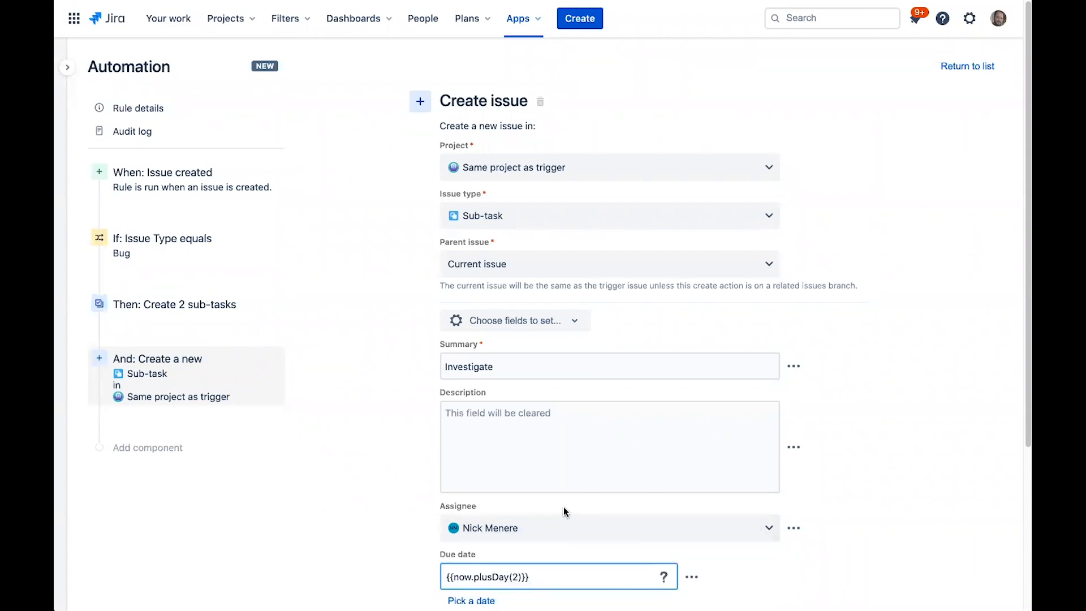
pyautogui.click(147, 448)
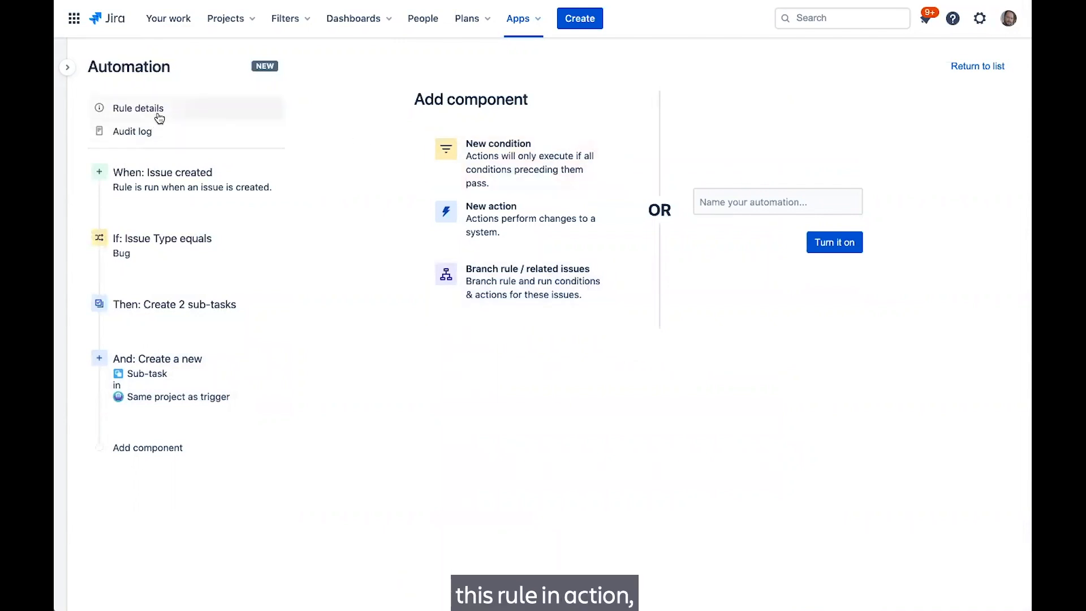
# Name the rule 'Create Sub-tasks for bugs', keep scope All projects, and turn it on
pyautogui.click(137, 109)
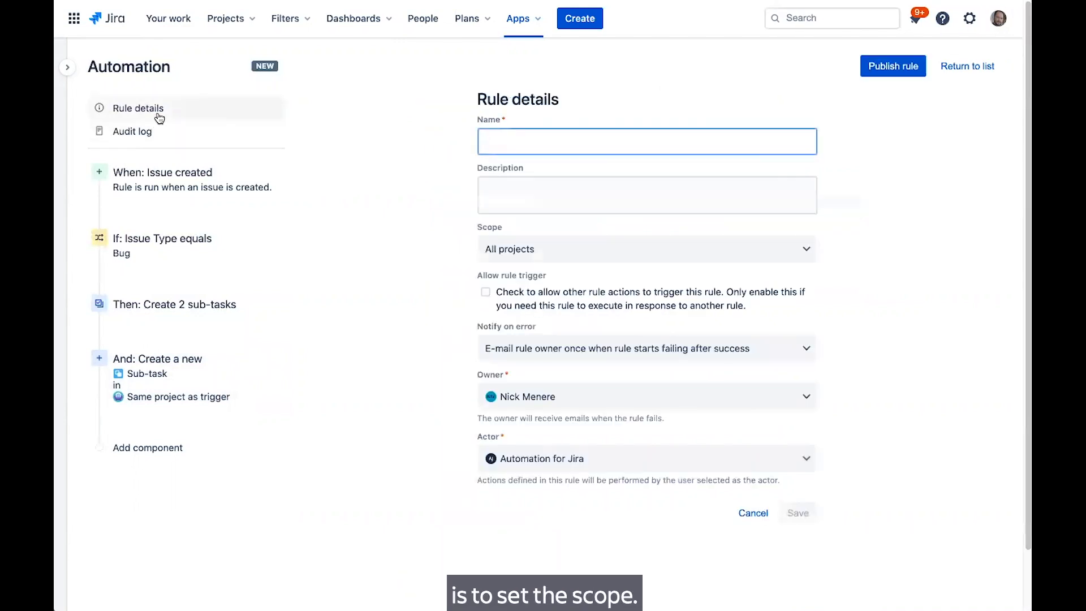
pyautogui.write('C')
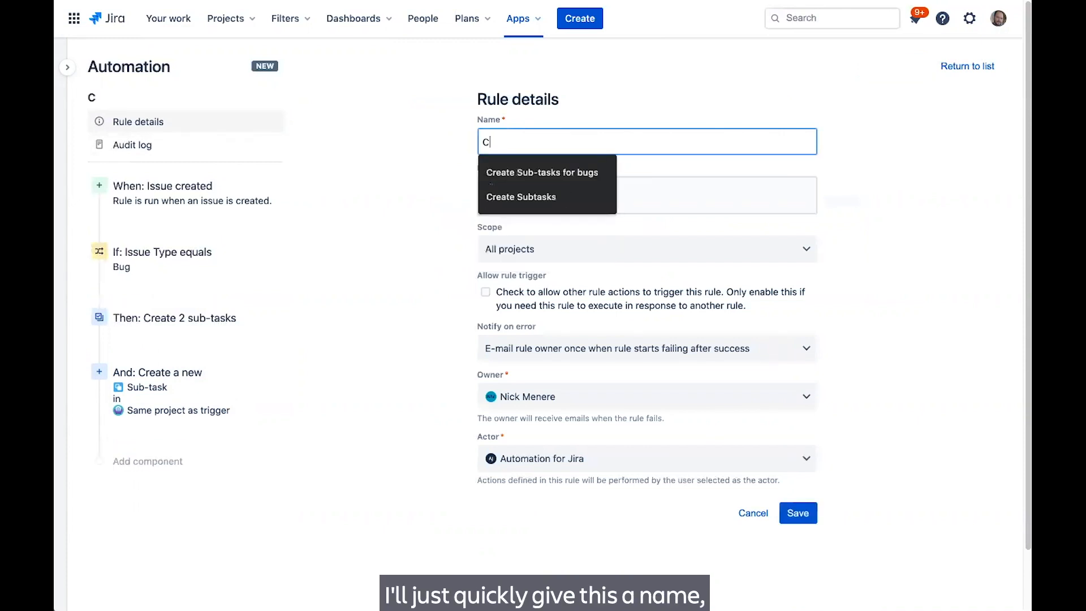
pyautogui.click(542, 172)
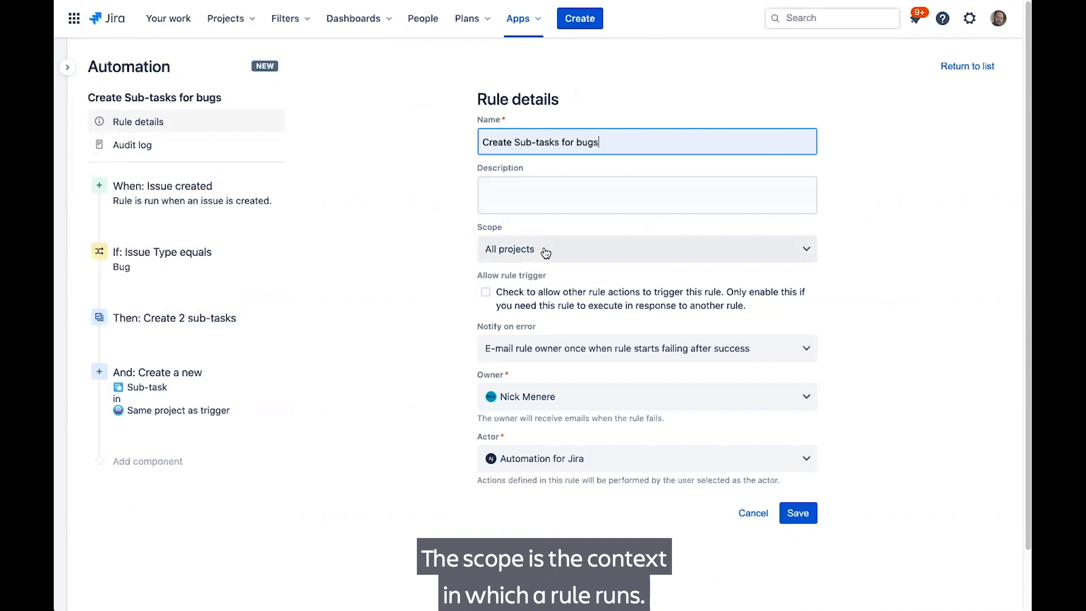
pyautogui.click(646, 249)
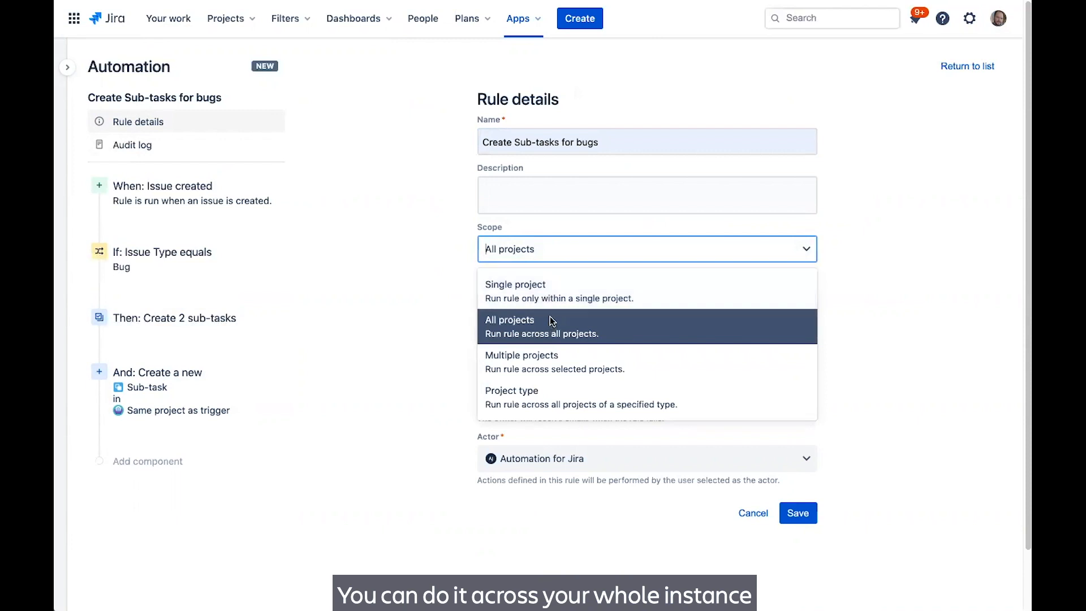
pyautogui.moveTo(553, 341)
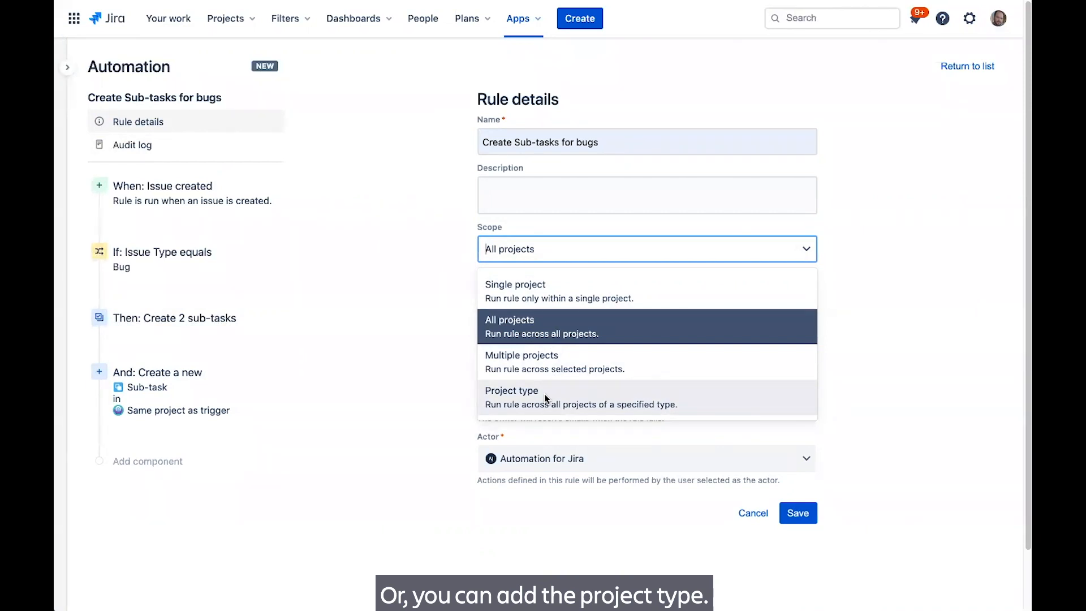
pyautogui.click(512, 397)
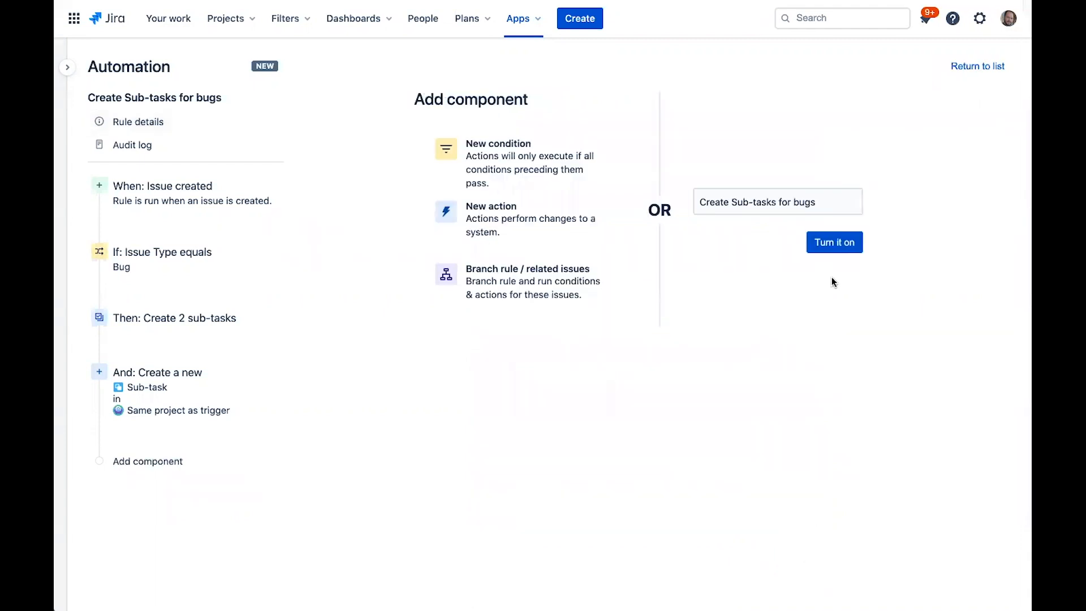
pyautogui.click(833, 242)
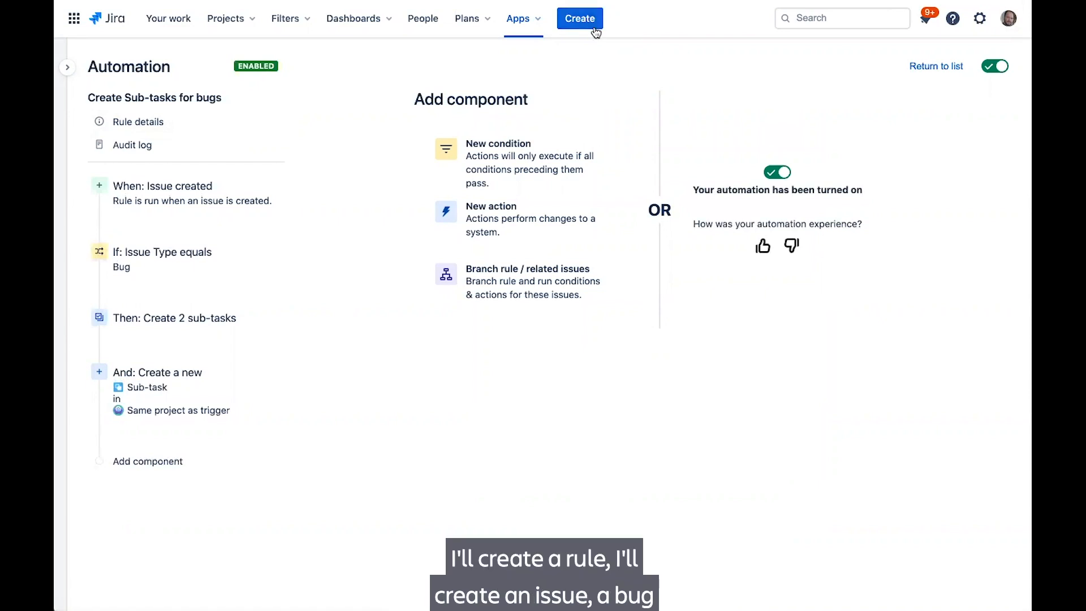
# Create the bug 'Example Bug' in Software playground and open the new SP-97 issue
pyautogui.click(579, 18)
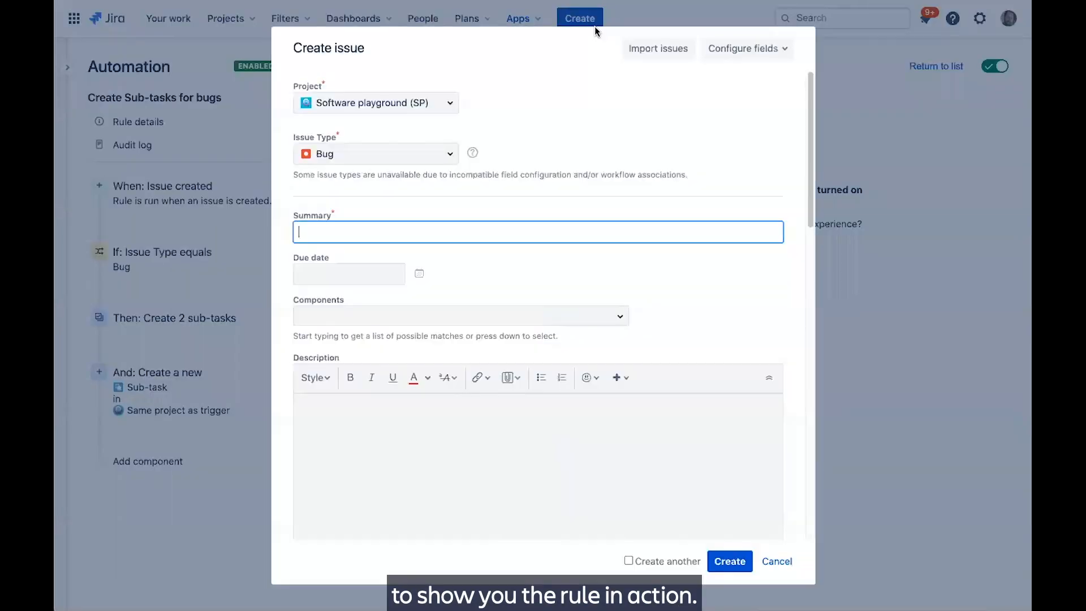
pyautogui.write('Example Bug')
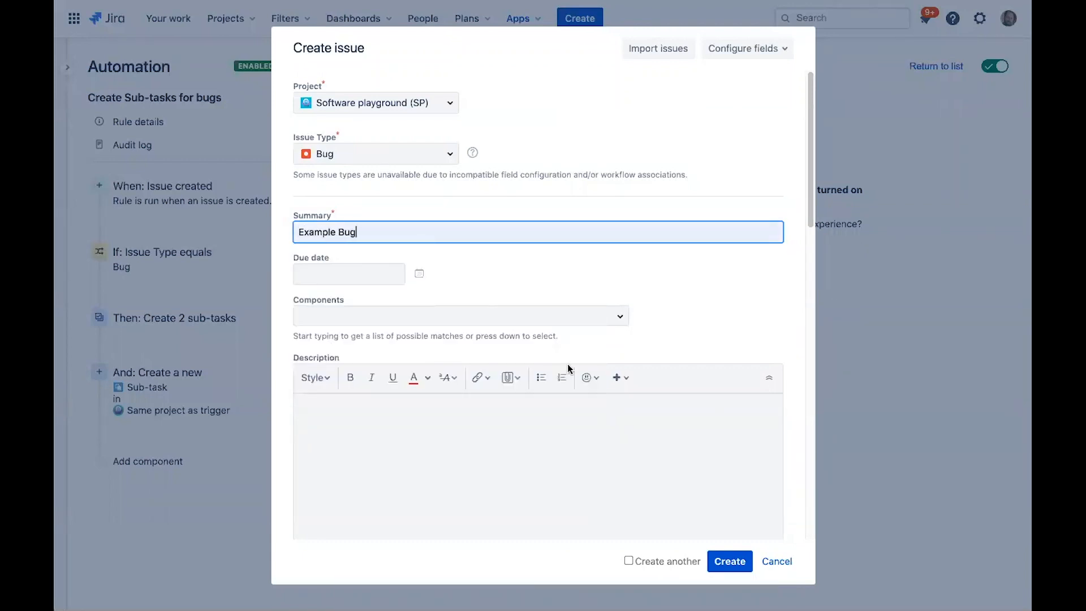
pyautogui.click(729, 561)
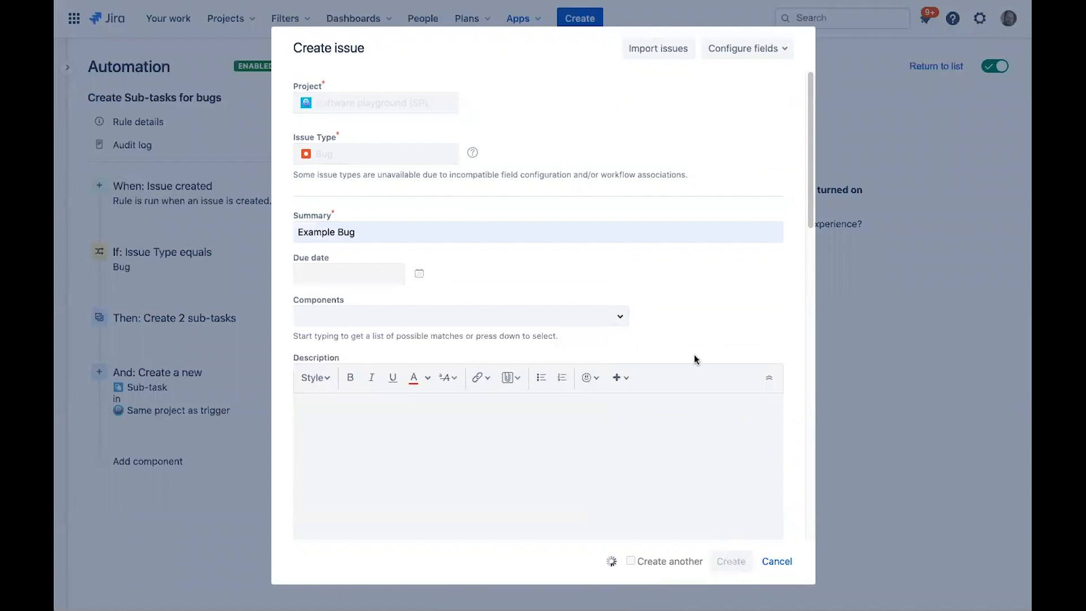
pyautogui.click(730, 561)
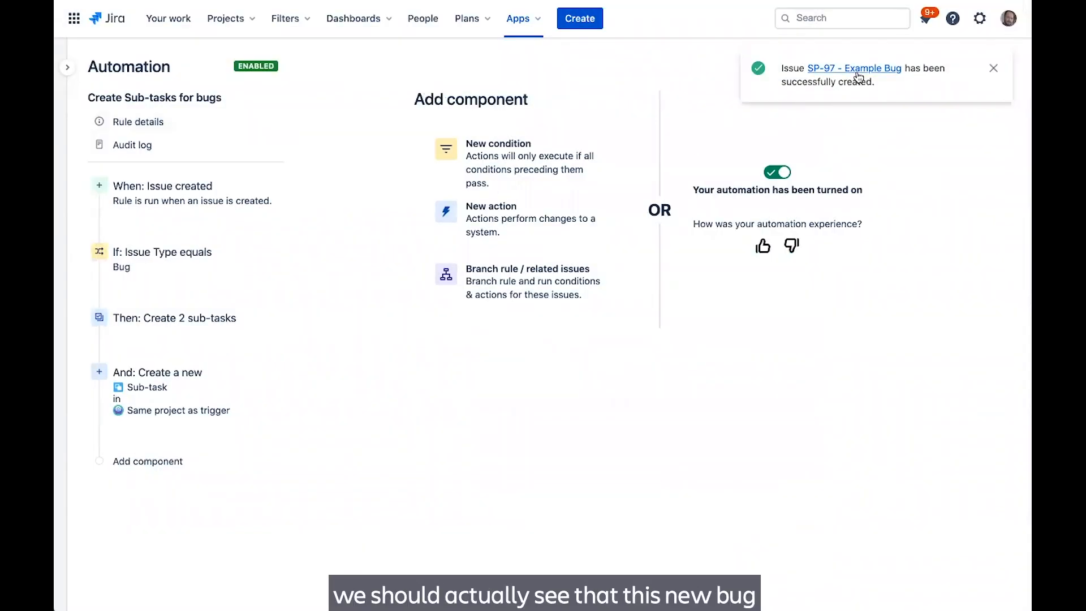